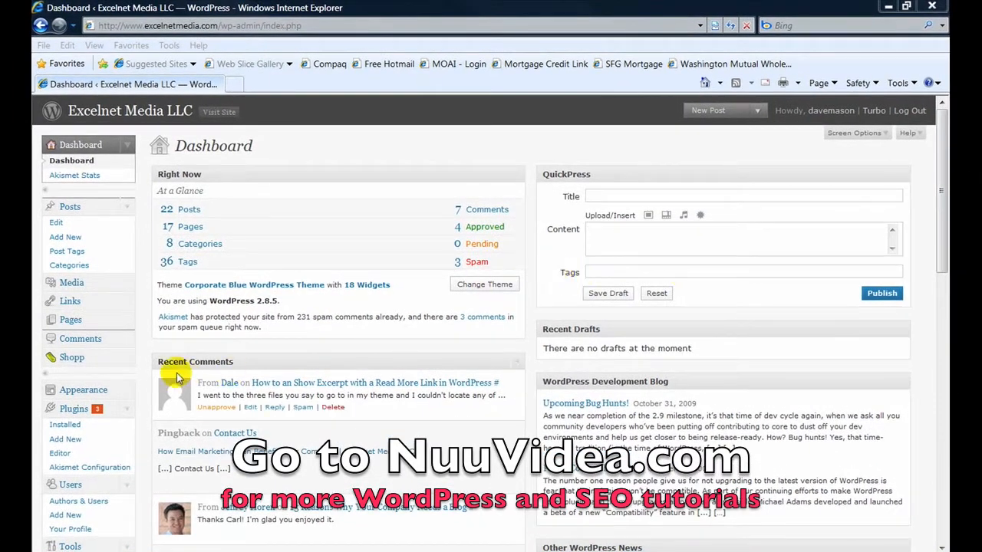
mouse_move(79, 338)
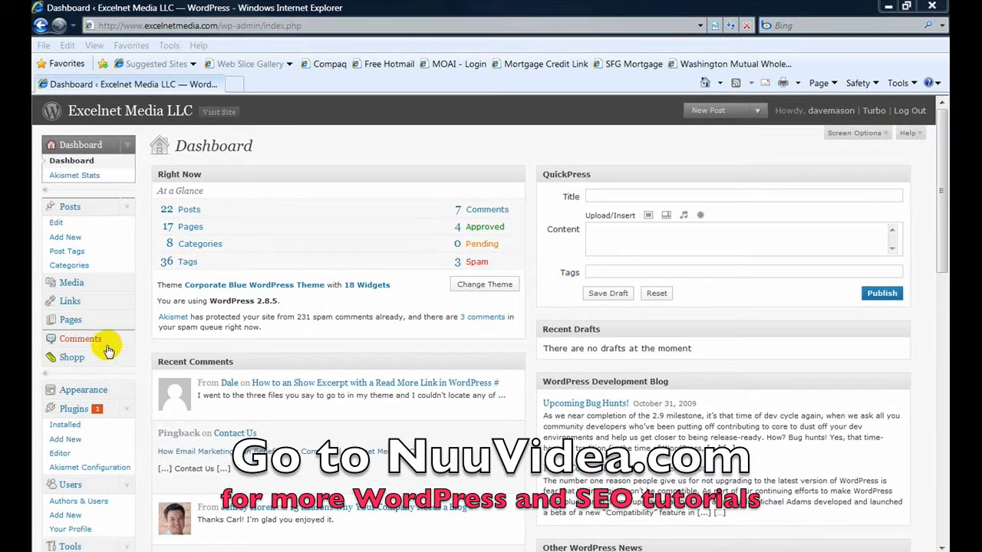
mouse_move(70, 319)
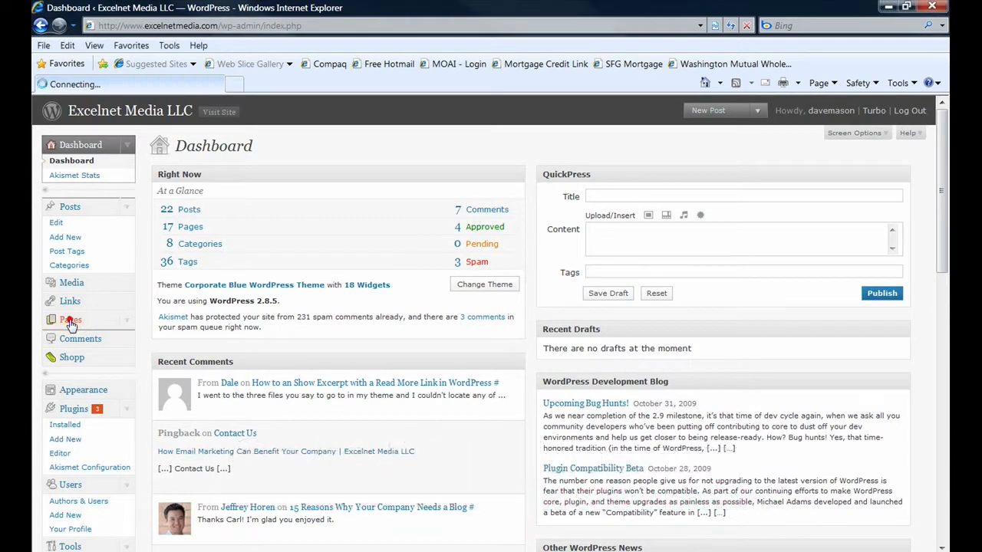
Step: Open the Pages list showing all 18 site pages, including Privacy Policy
click(70, 320)
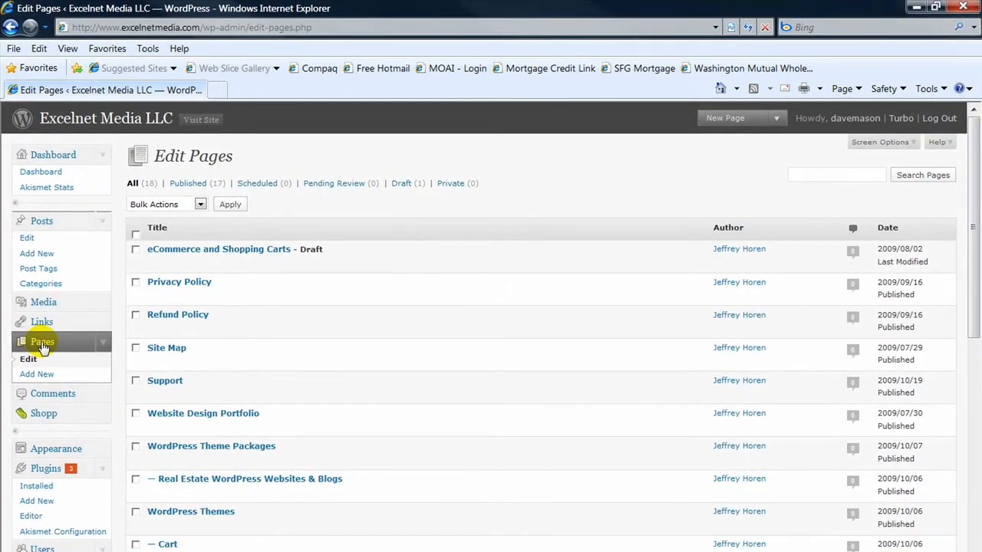
mouse_move(370, 253)
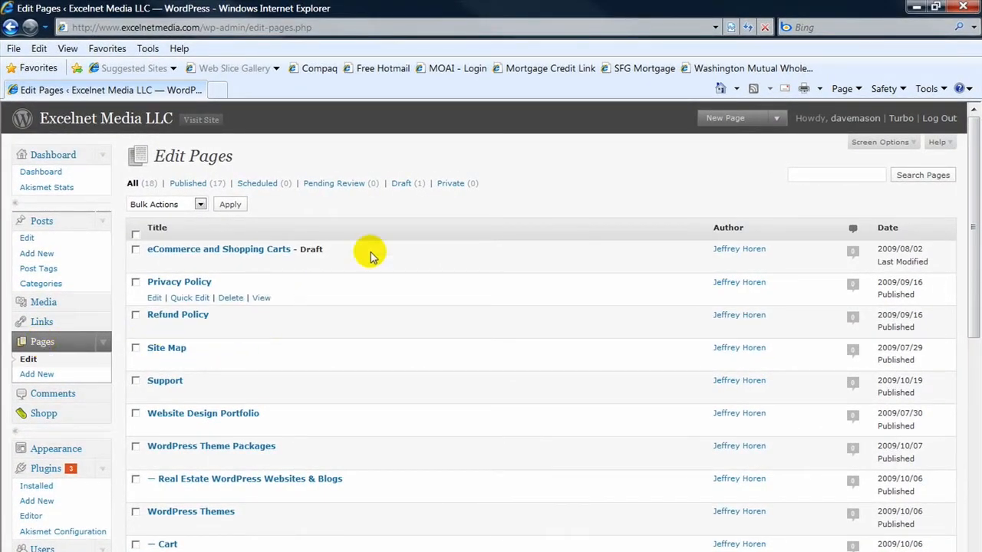
mouse_move(406, 215)
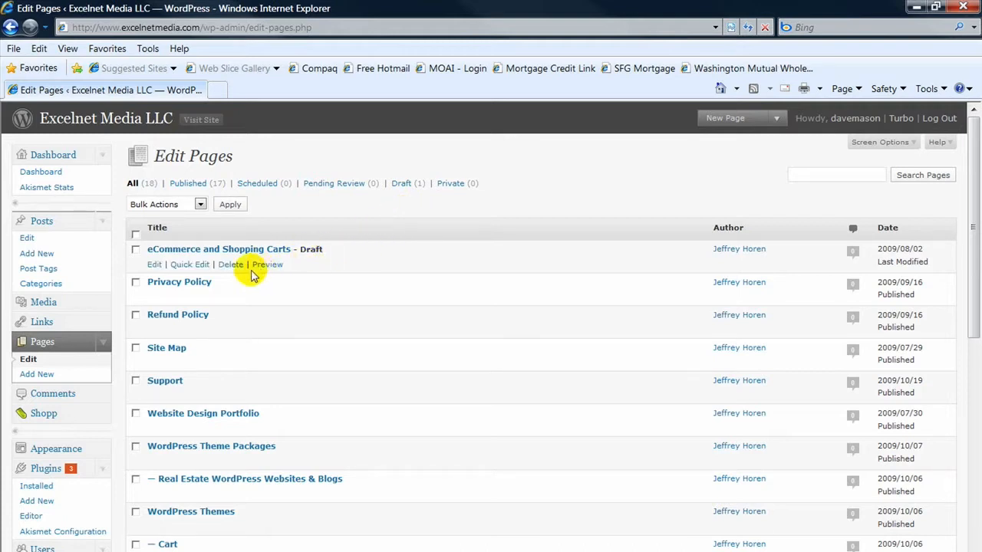
mouse_move(154, 297)
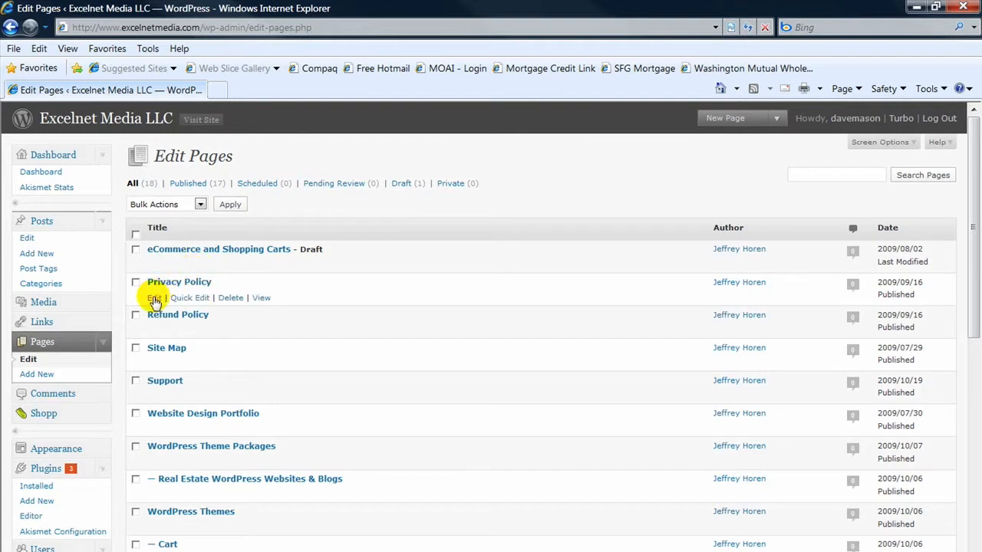
mouse_move(154, 298)
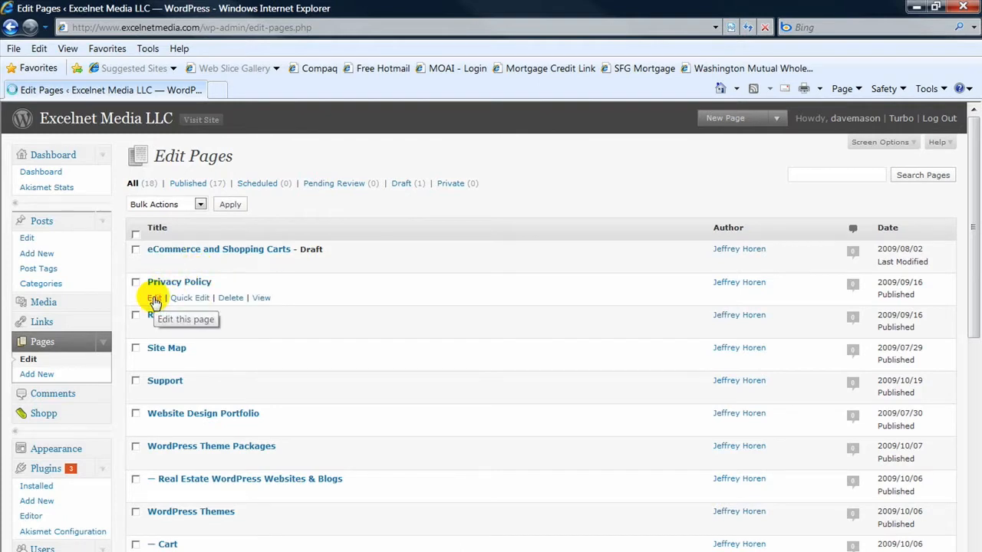
Step: Retitle the Privacy Policy page 'Our Privacy Policy' and end its first heading with 'to our customers'
click(154, 298)
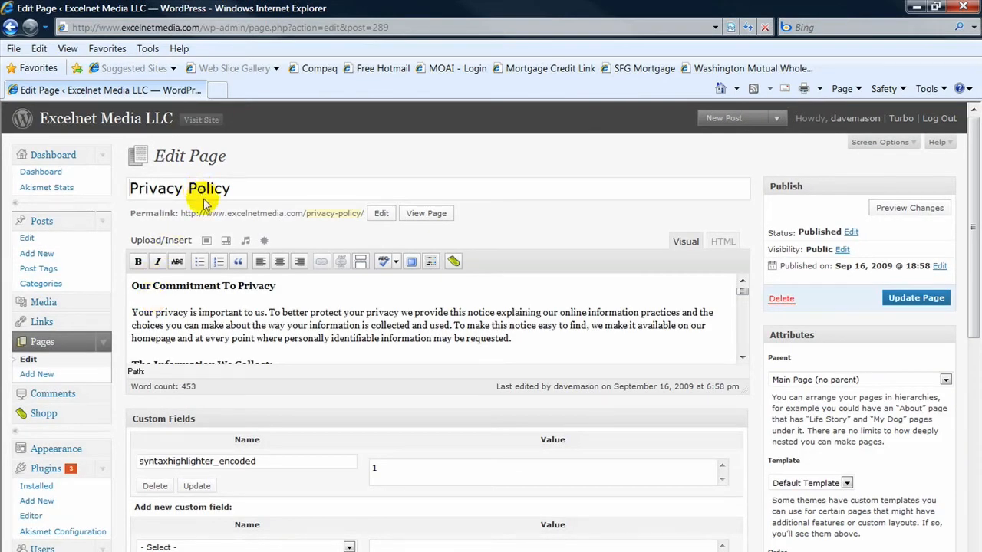
mouse_move(280, 262)
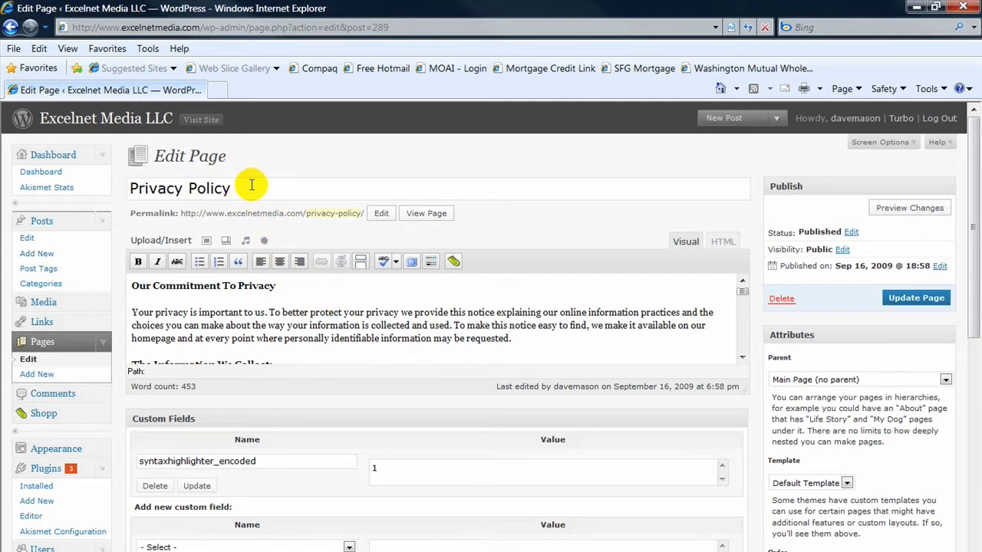
text(0)
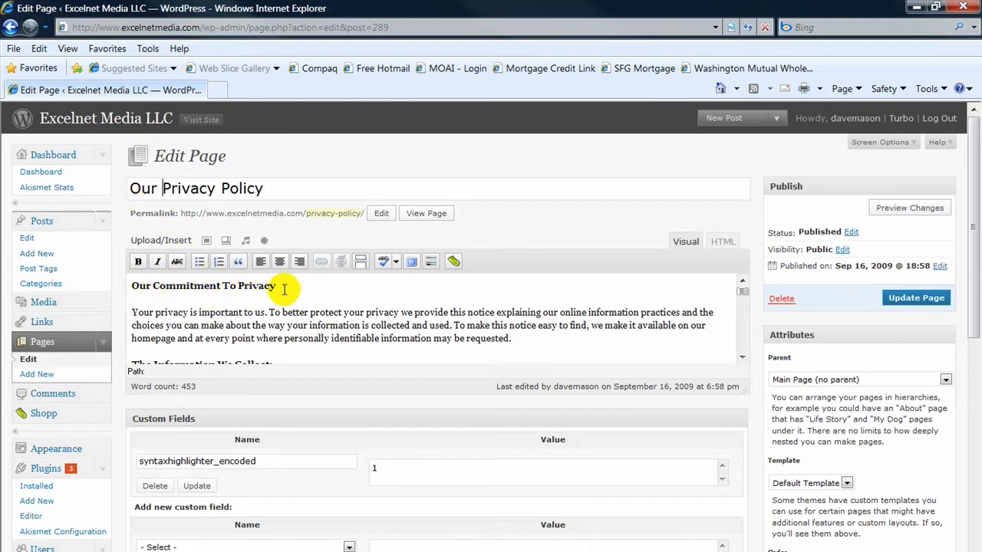
click(284, 289)
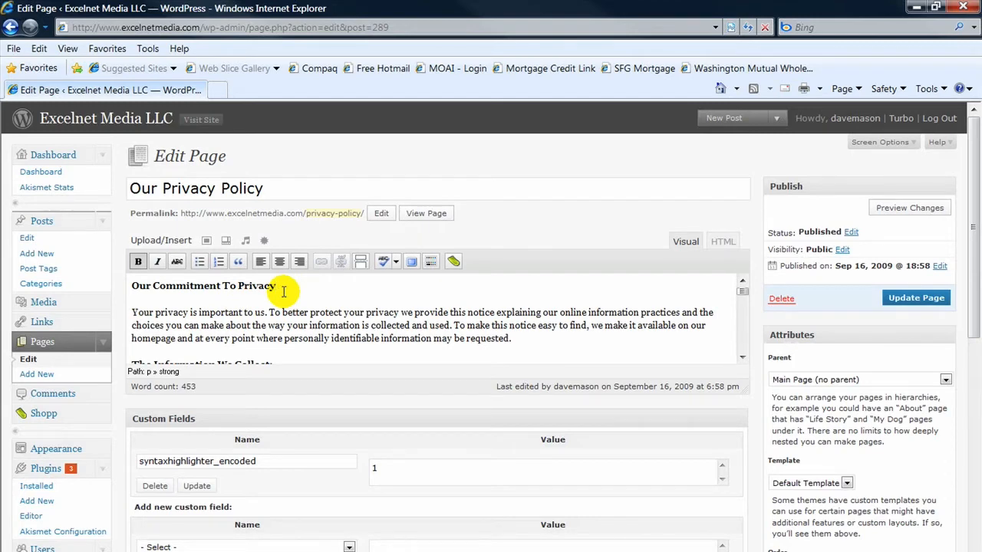
text(to our custom)
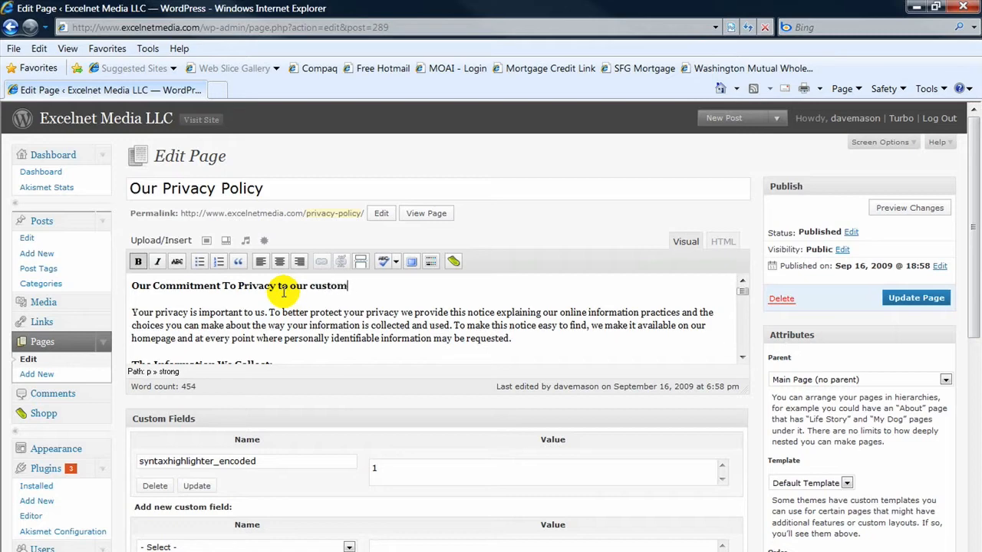
text(ers)
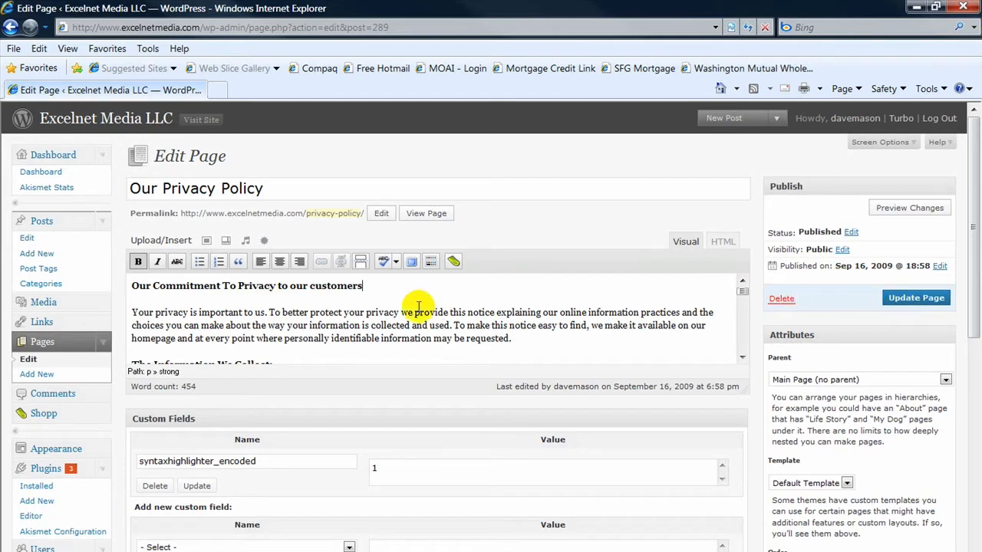
mouse_move(870, 303)
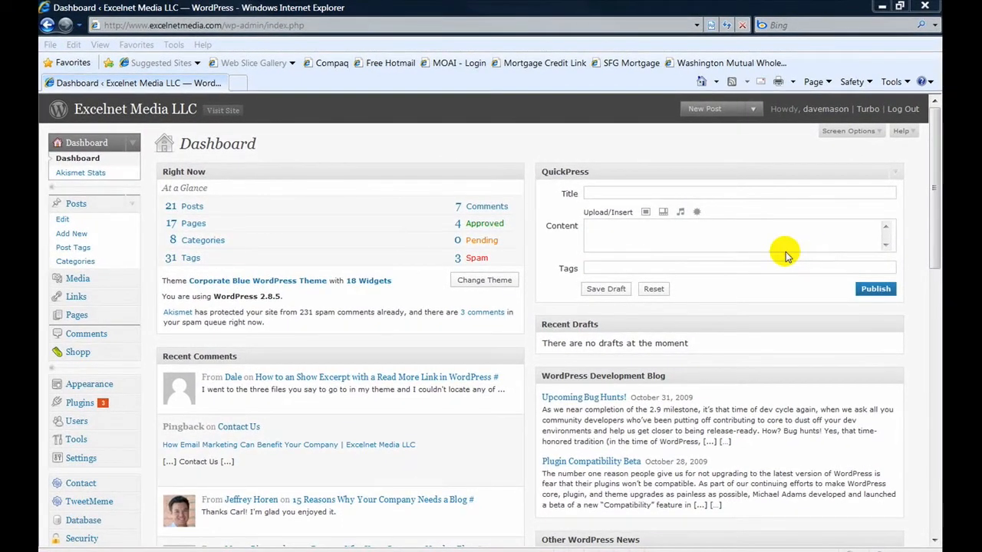
mouse_move(772, 248)
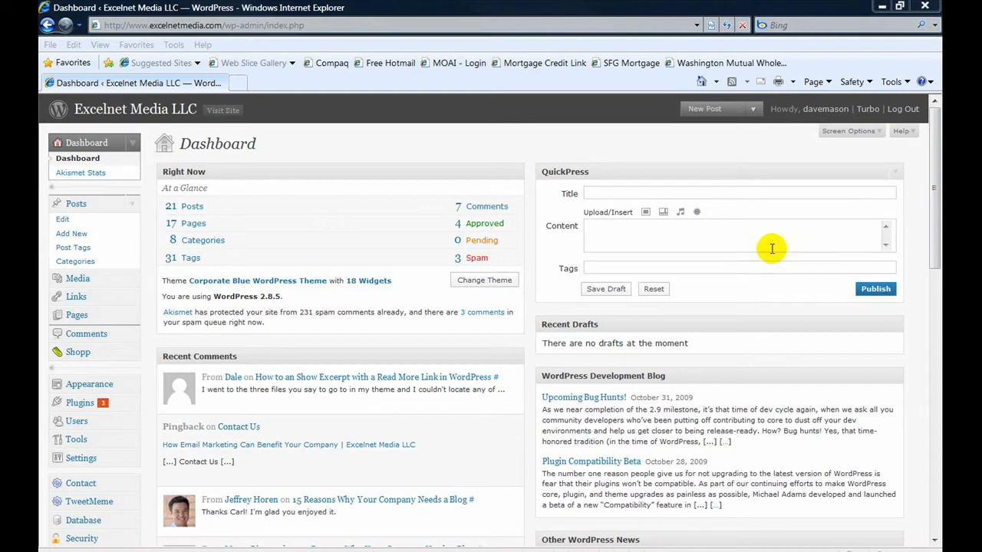
mouse_move(767, 246)
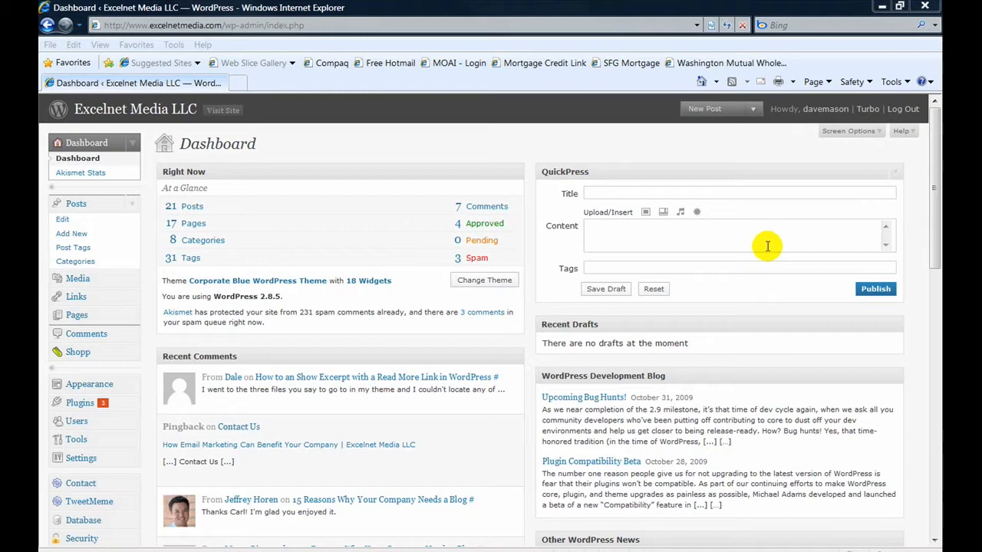
mouse_move(796, 278)
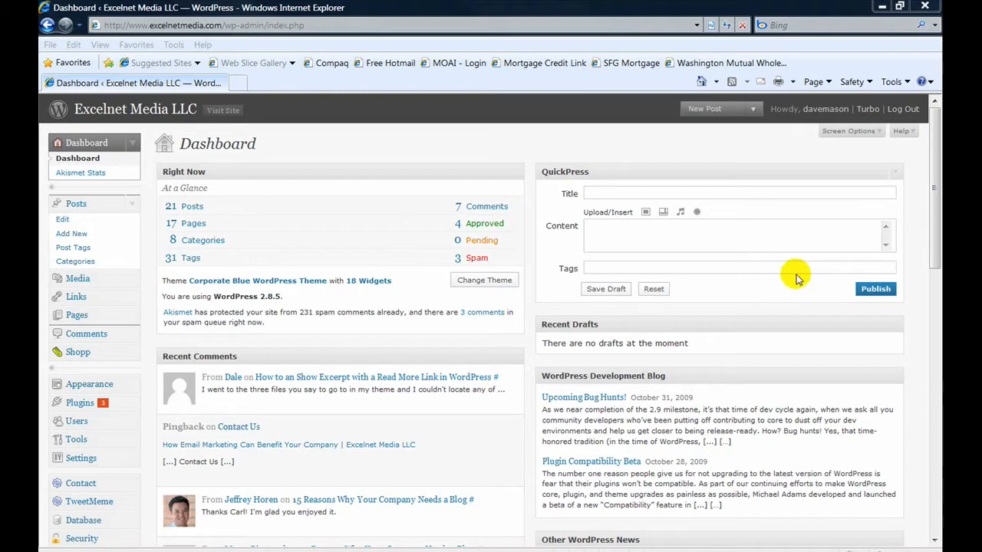
mouse_move(267, 186)
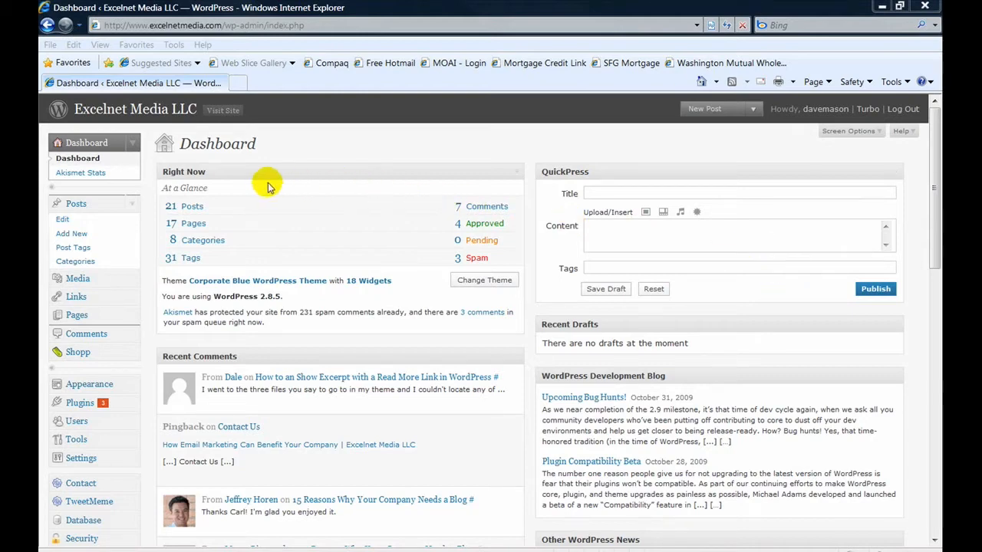
mouse_move(75, 203)
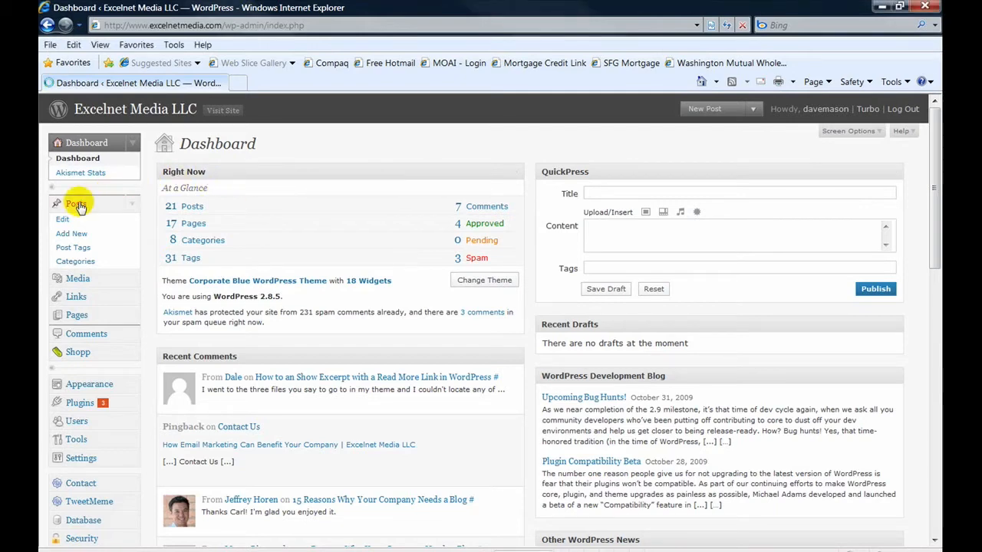
Step: Expand the Posts menu in the admin sidebar
click(75, 204)
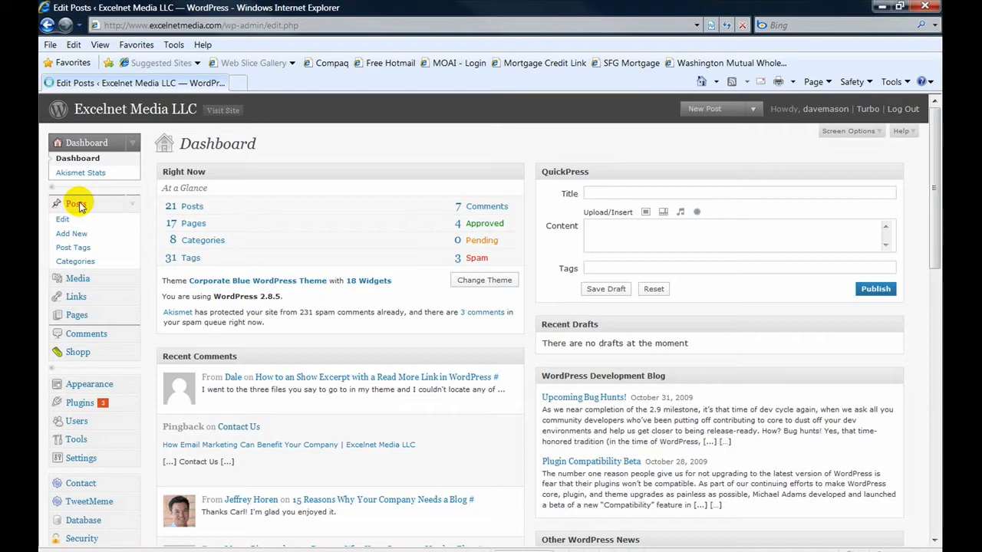
Step: Open the Edit Posts list of 23 posts
click(75, 204)
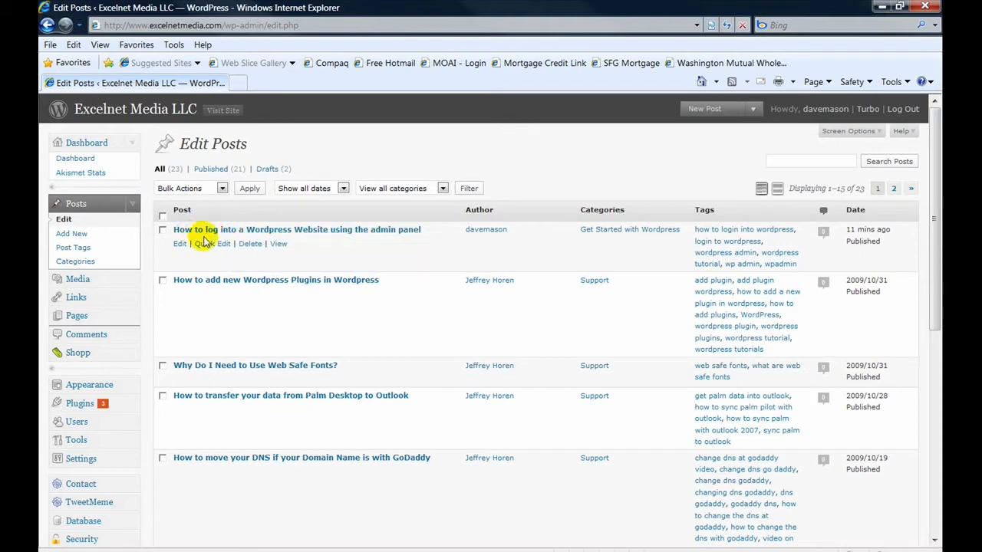
mouse_move(368, 241)
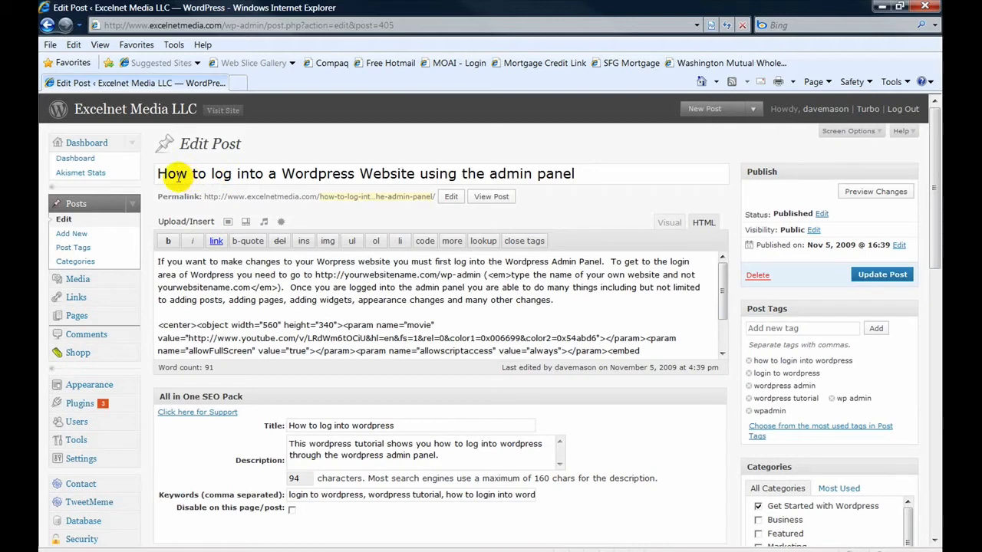
mouse_move(199, 174)
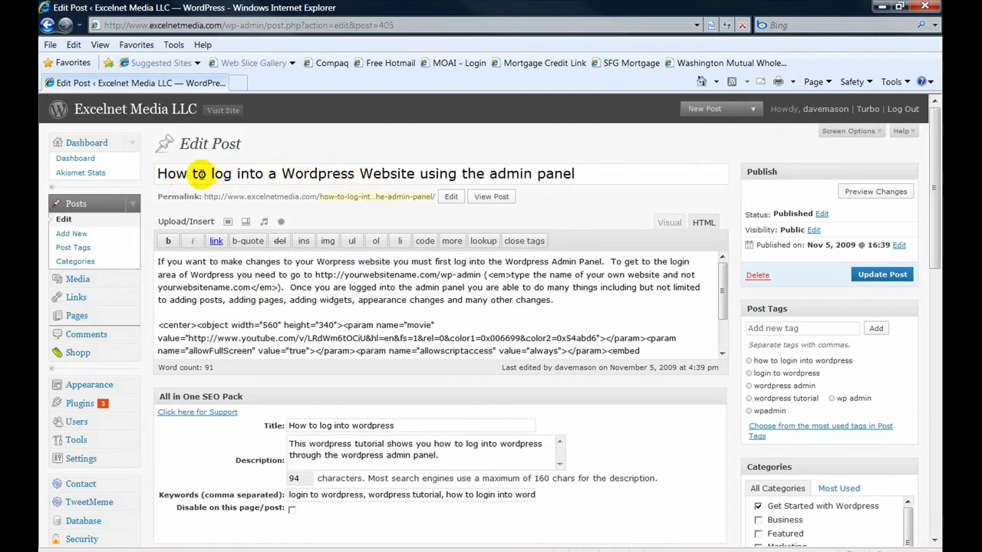
mouse_move(360, 173)
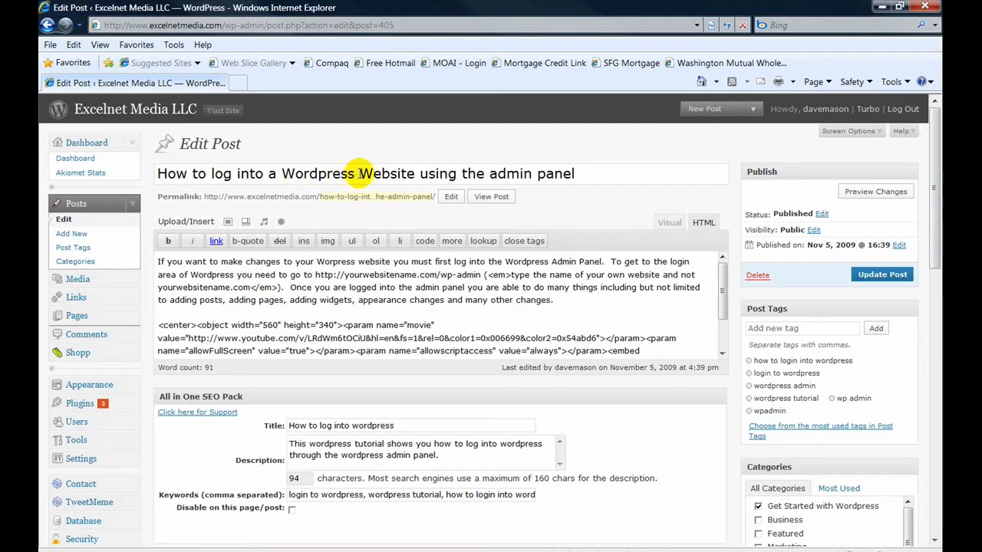
Step: Replace 'Website' with 'Blog' in the post title
double_click(386, 173)
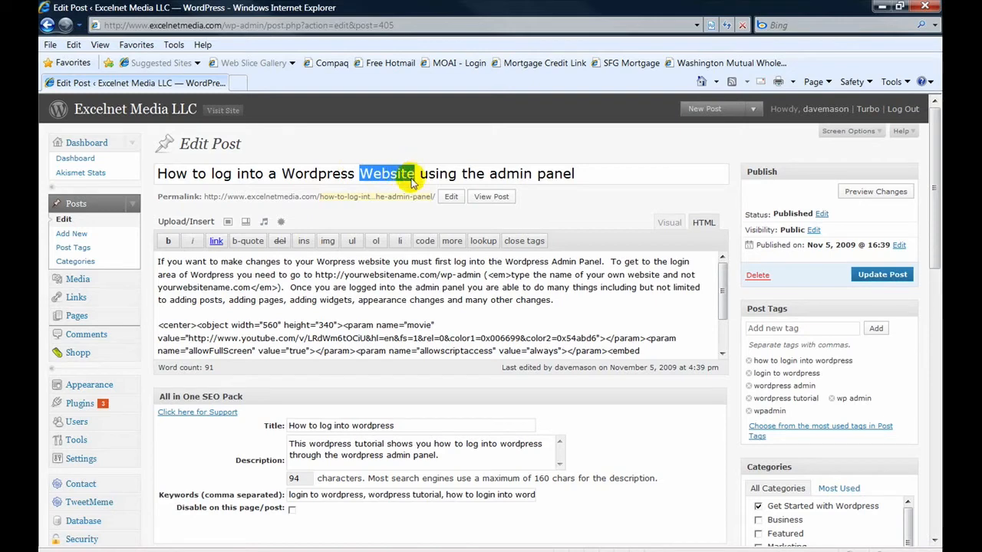
text(Blog)
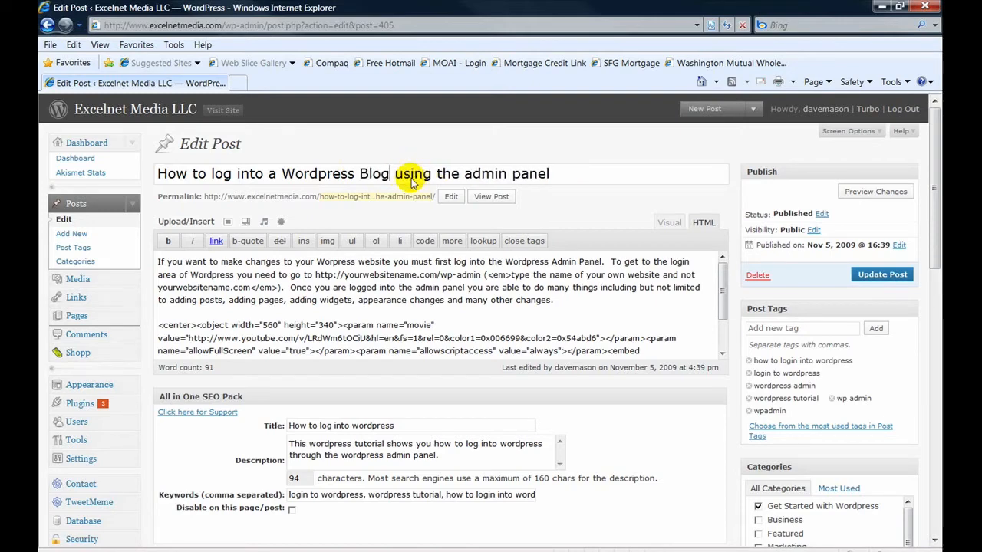
mouse_move(669, 223)
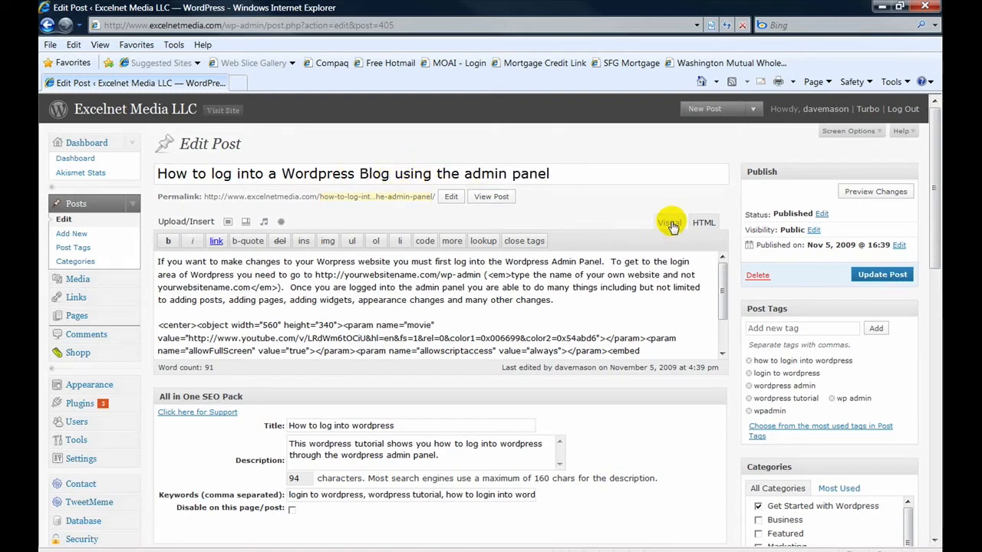
Step: In the Visual editor, select 'website' in the body's first sentence
click(669, 222)
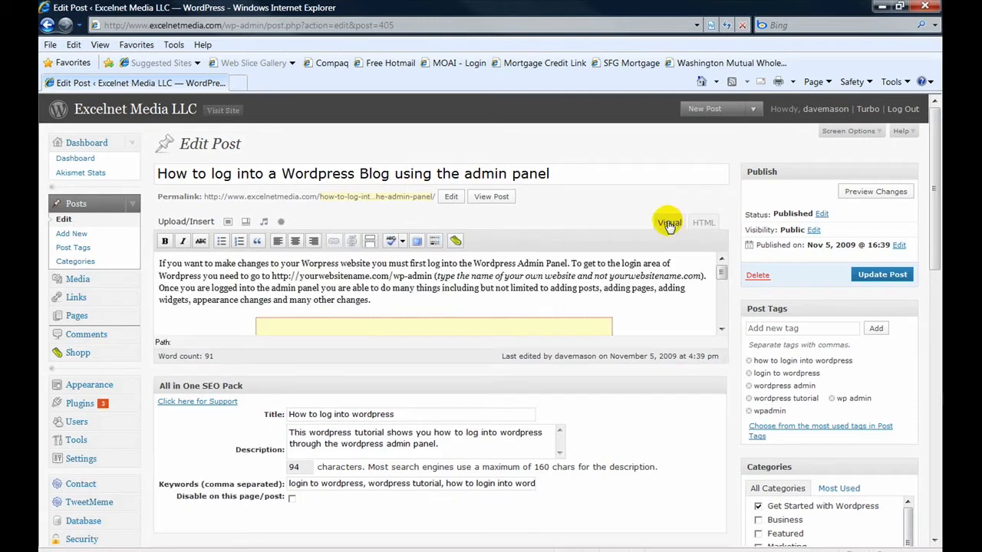
mouse_move(542, 316)
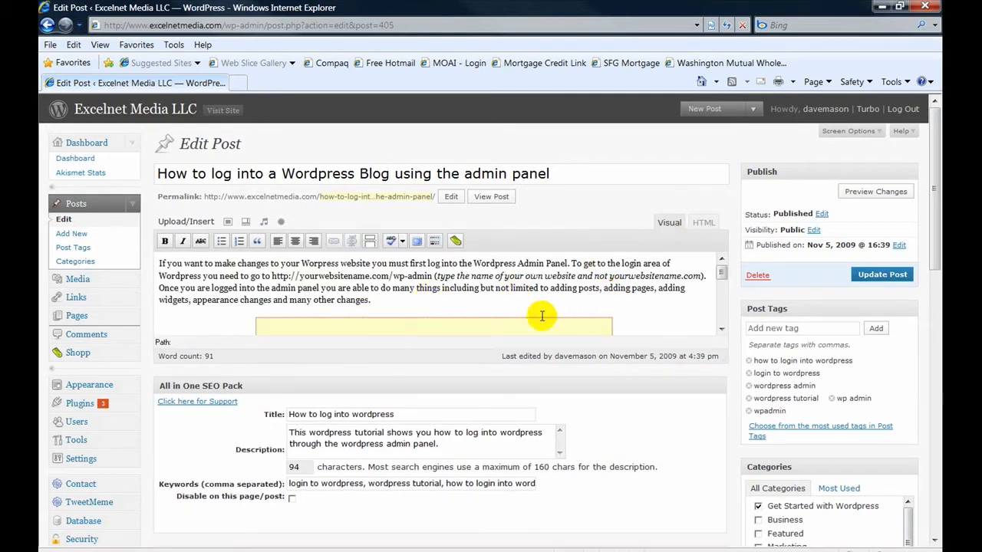
mouse_move(414, 306)
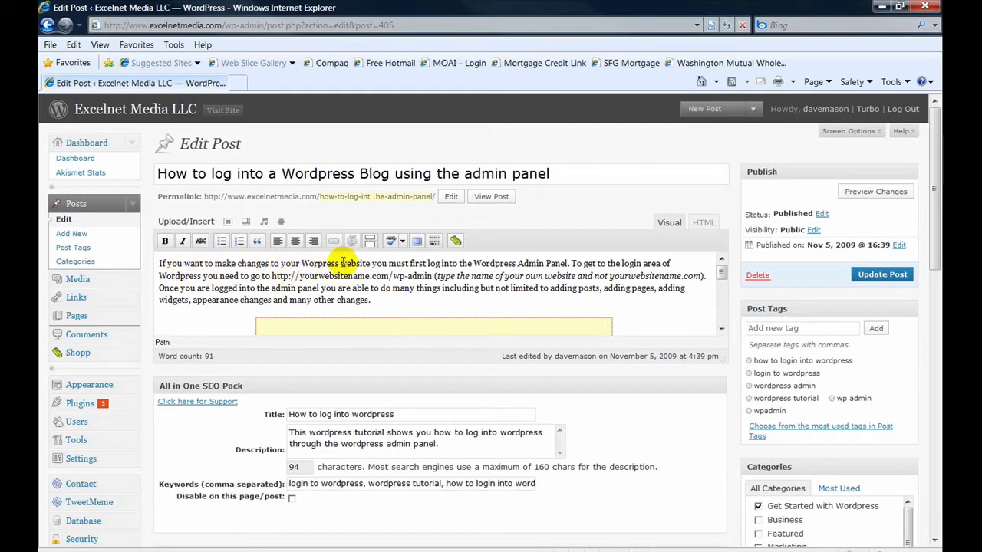
double_click(354, 263)
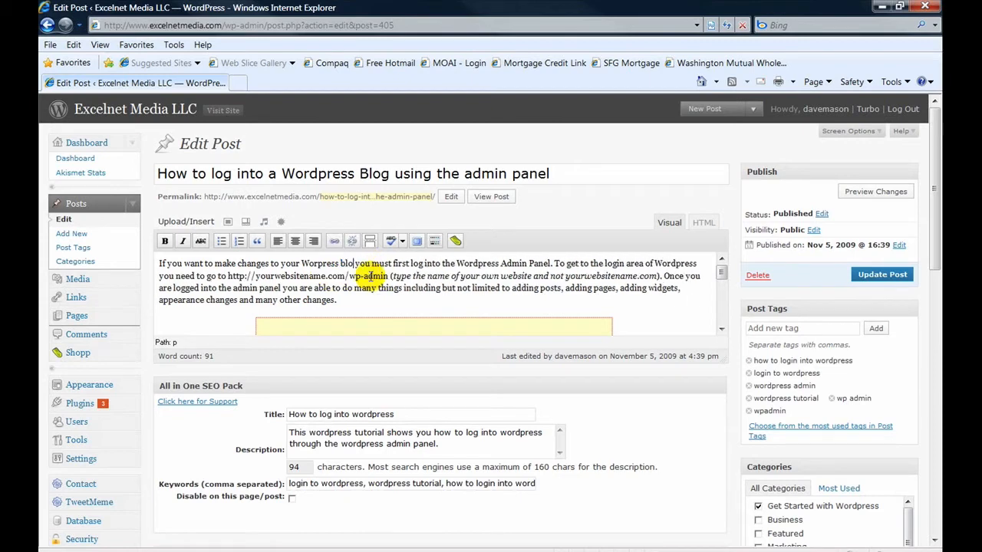
mouse_move(452, 276)
text(g )
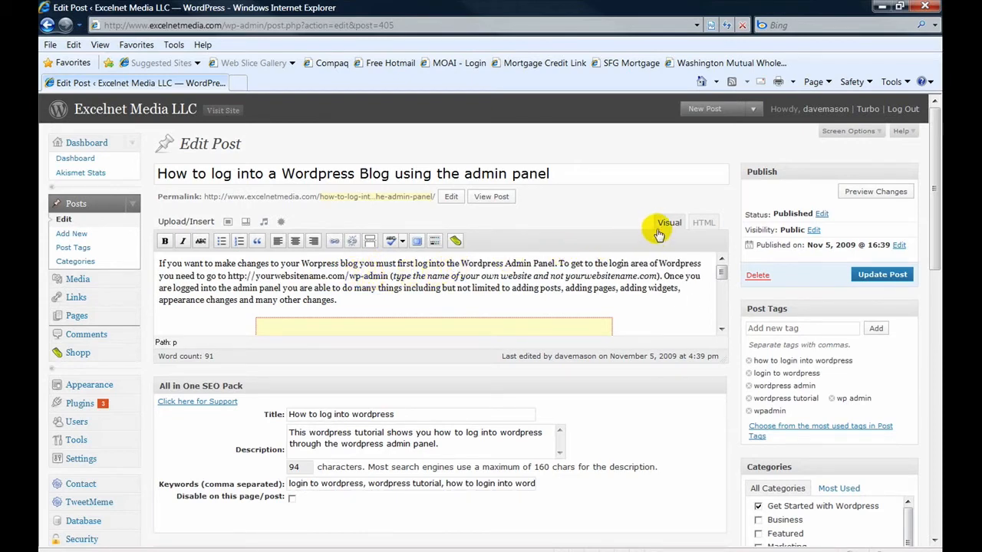
mouse_move(404, 273)
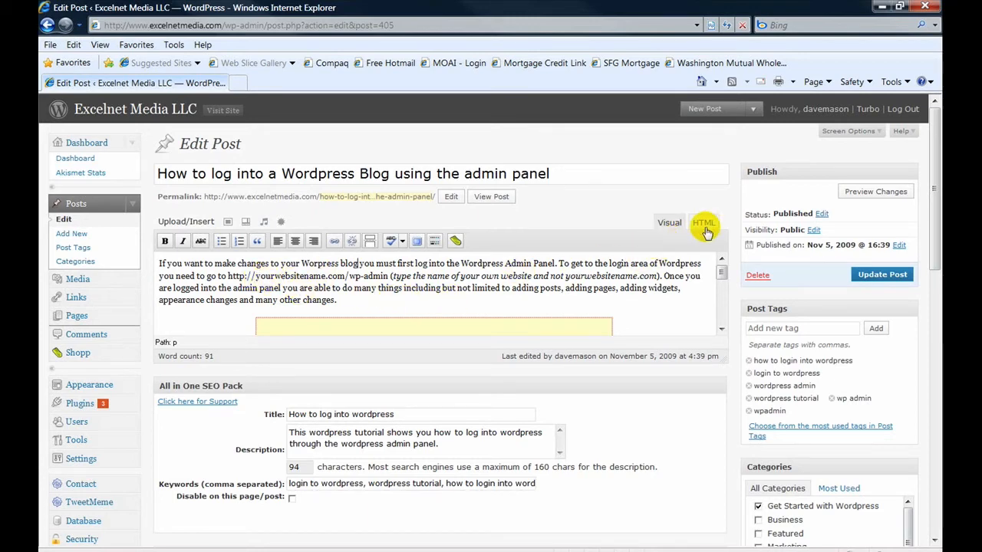
click(703, 222)
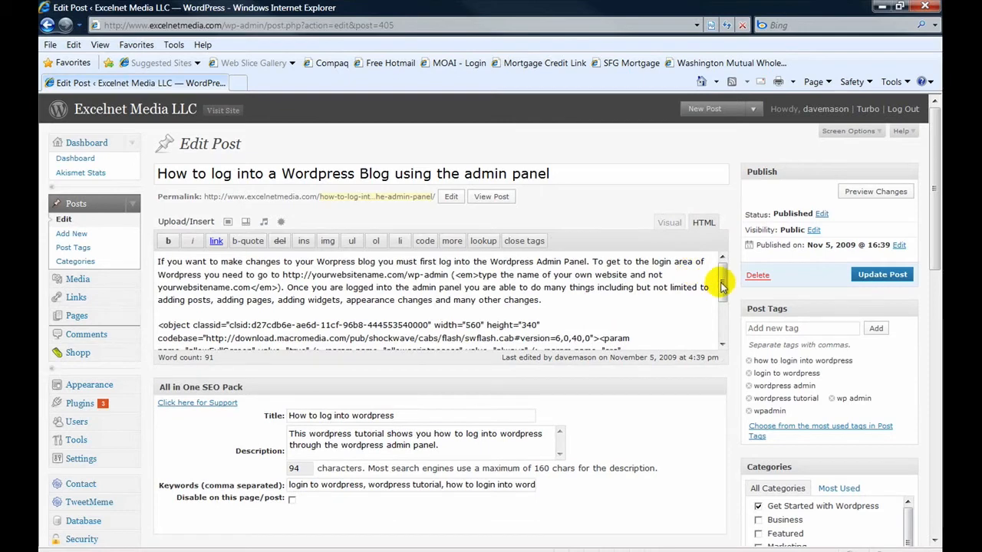
scroll(down, 3)
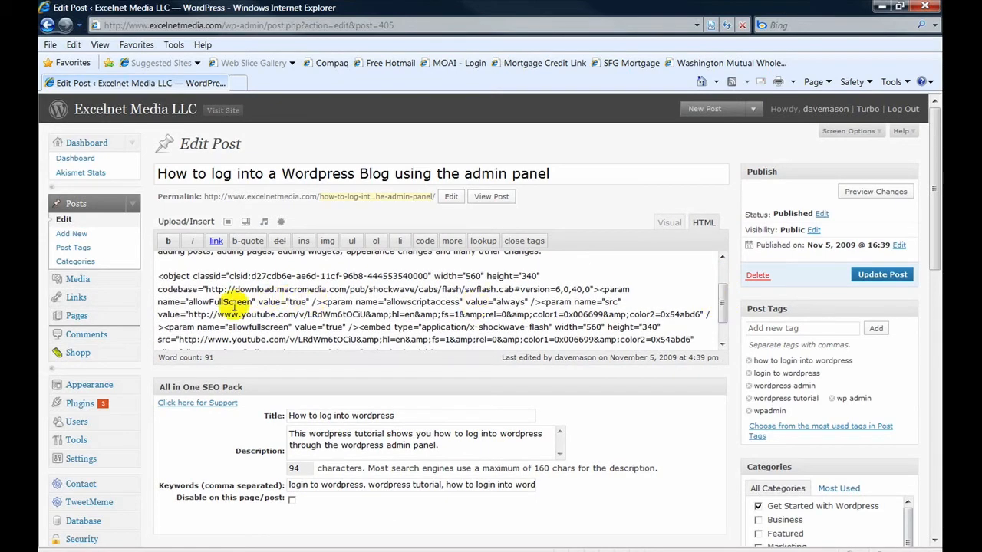
click(668, 222)
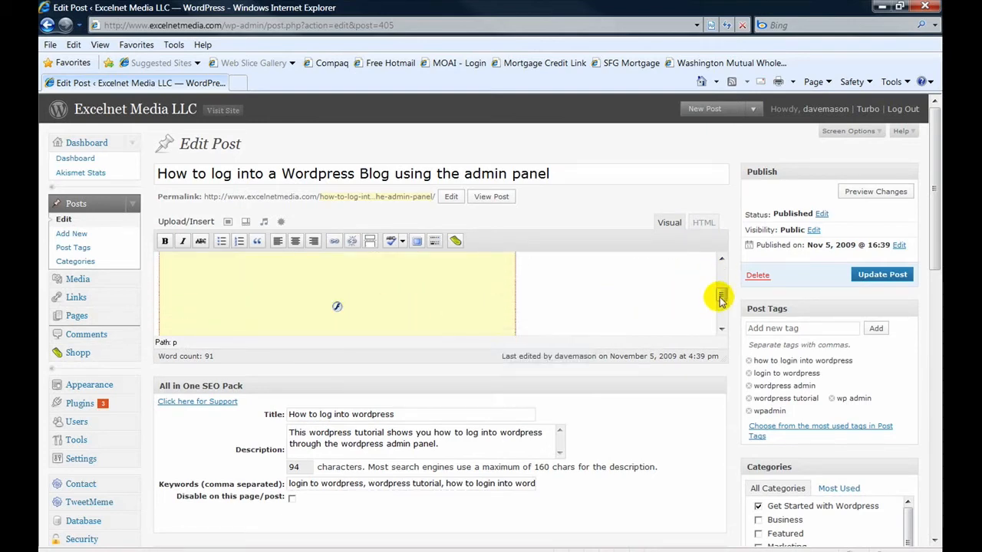
click(702, 222)
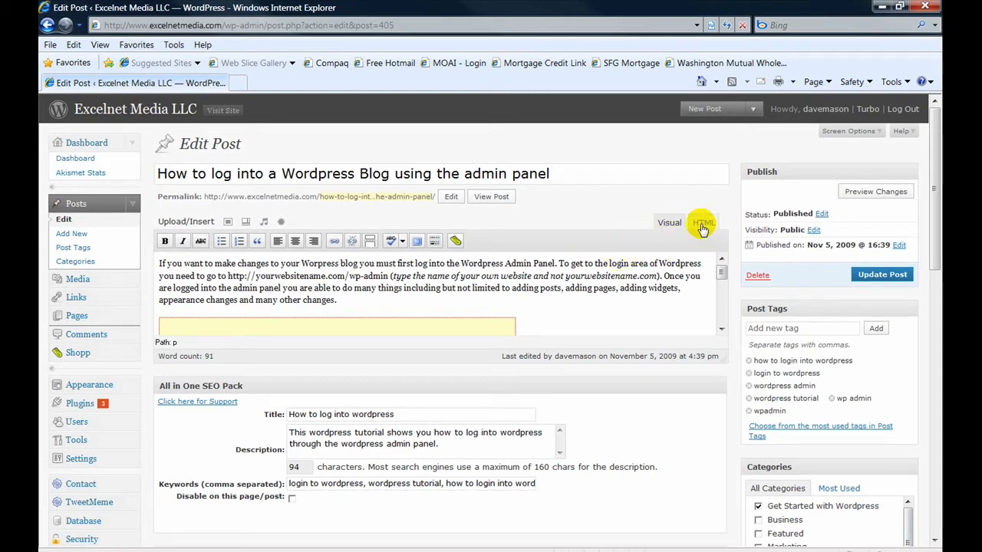
mouse_move(666, 242)
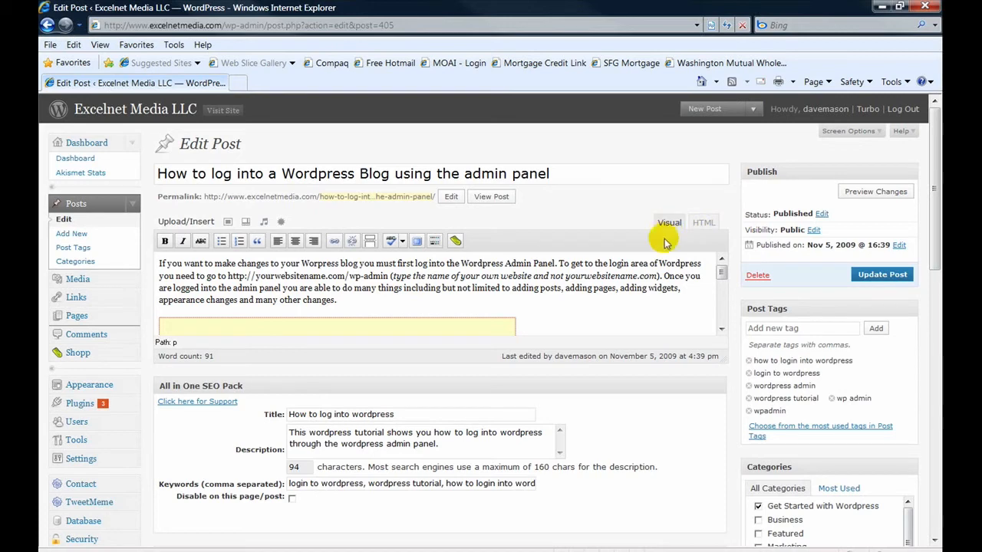
mouse_move(479, 278)
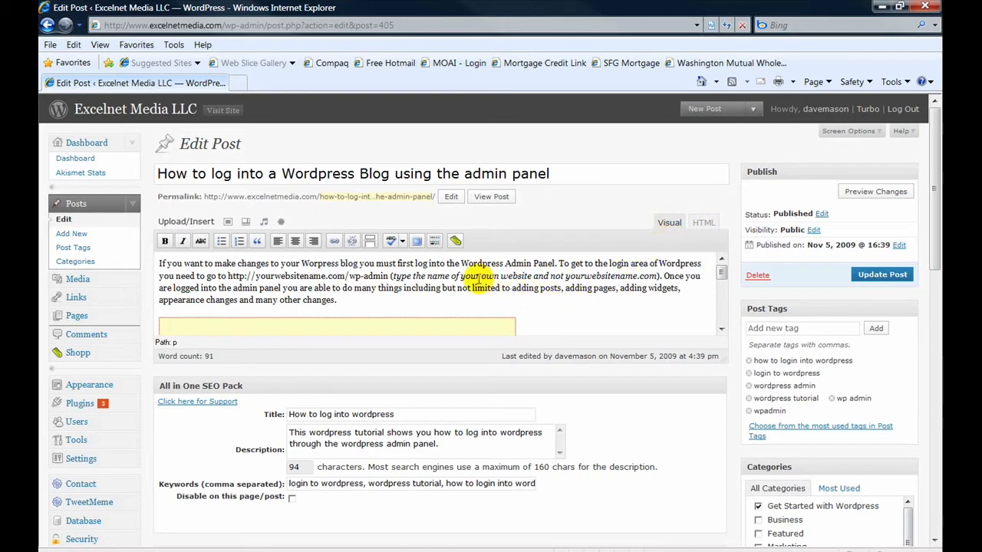